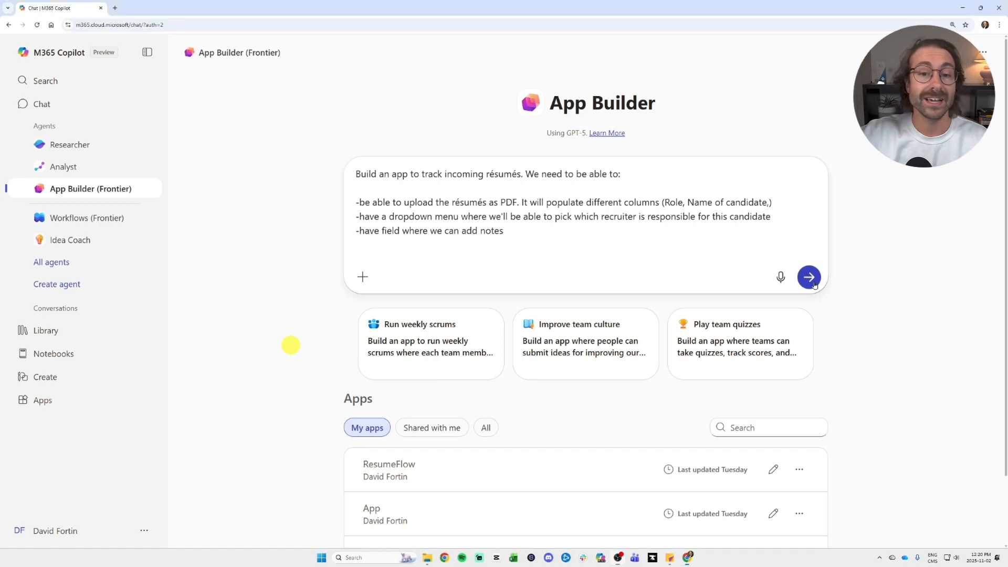
# - Submit the written request so App Builder generates the ResumeFlow résumé tracker app
pyautogui.click(809, 277)
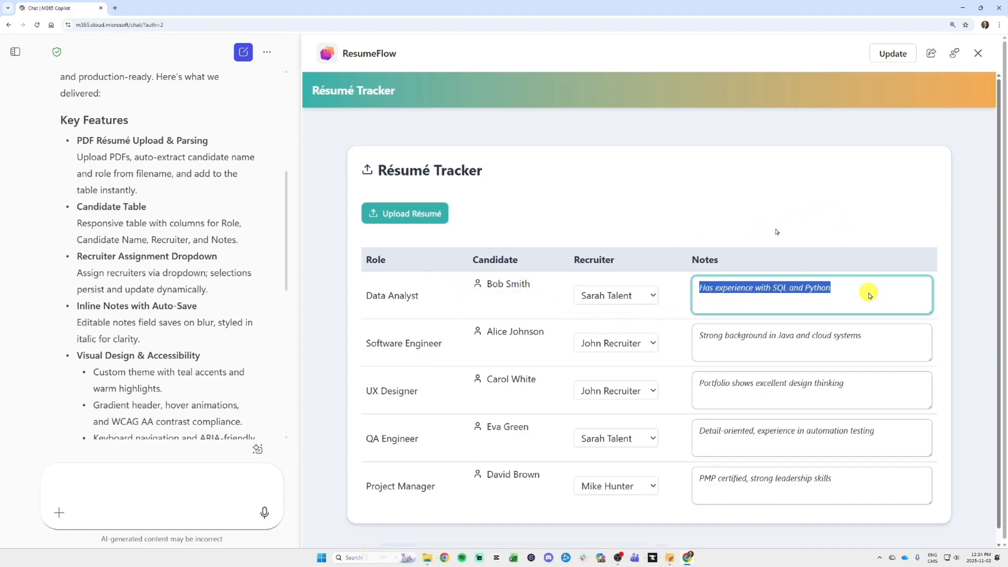
# - Replace Bob Smith's note with 'Bob is amazing. I think he is going to be our next hire.'
pyautogui.write('Bob is amazing.')
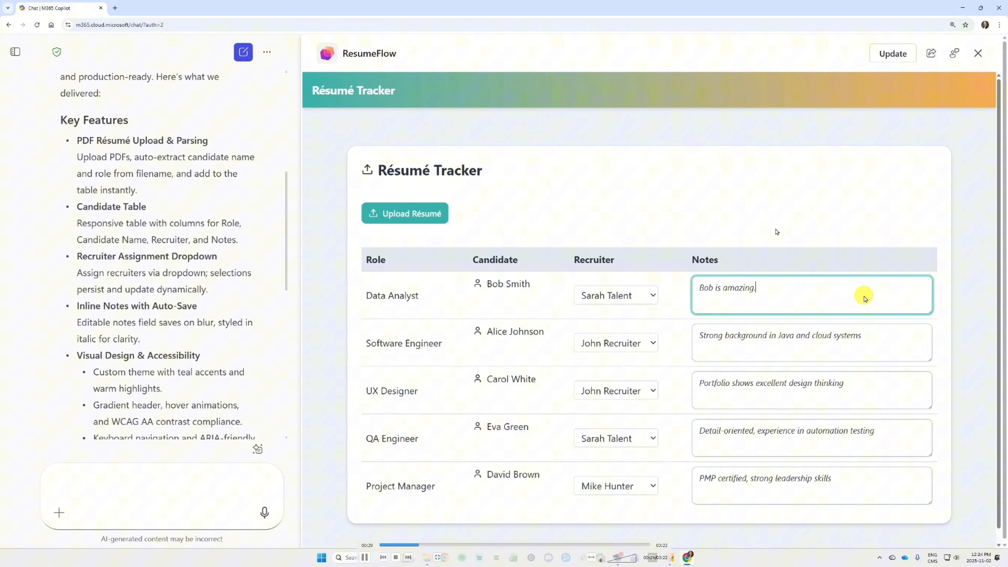
pyautogui.write('I think he is going to be our next hire.')
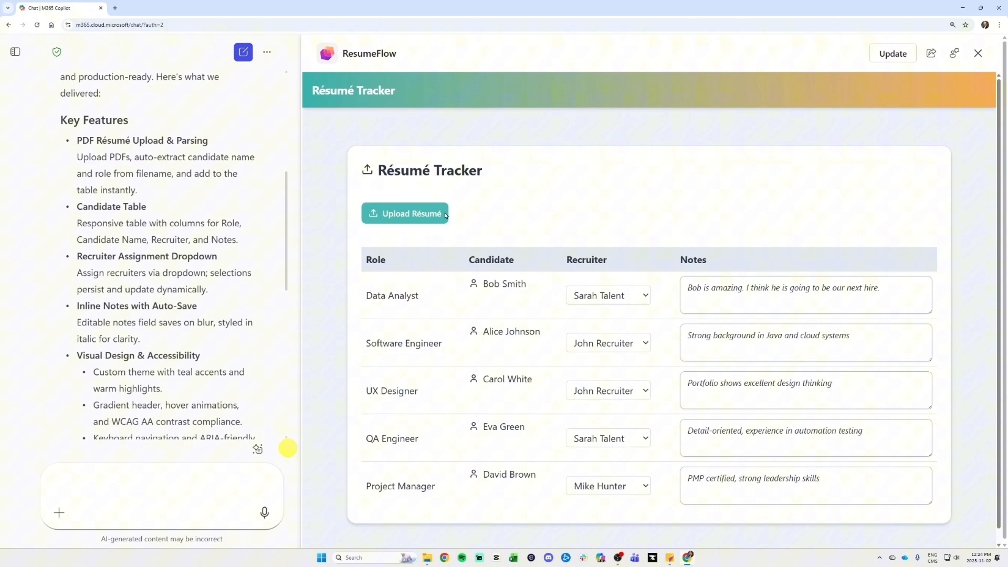
# - Upload a résumé as a new row and give it the note 'This is Sarah she rocks.'
pyautogui.click(406, 213)
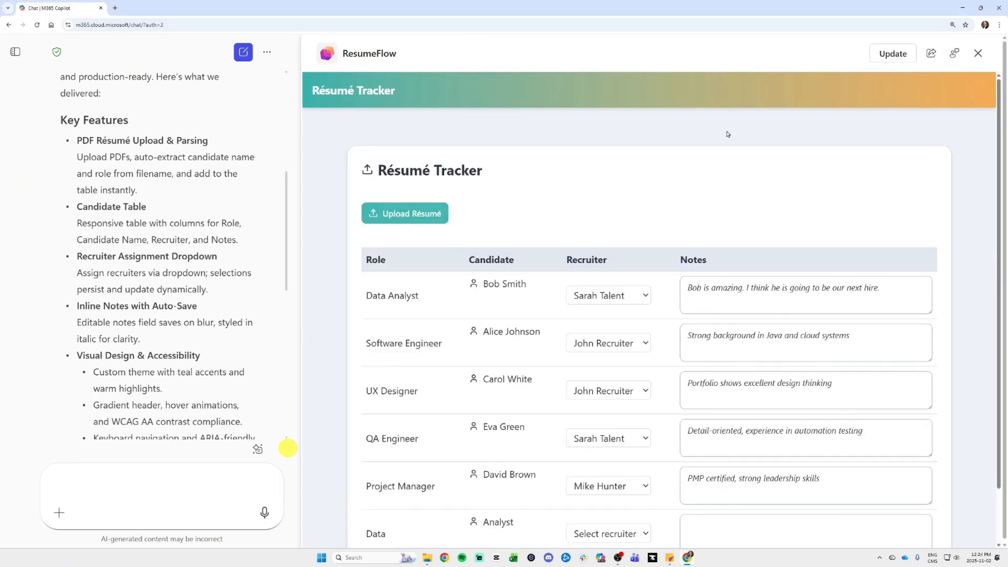
pyautogui.scroll(-3)
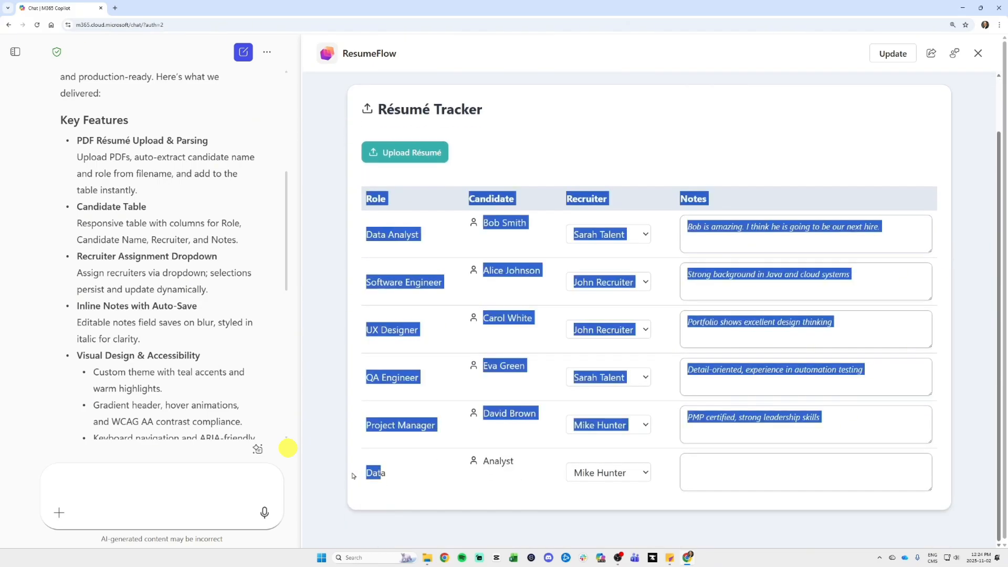
pyautogui.click(475, 470)
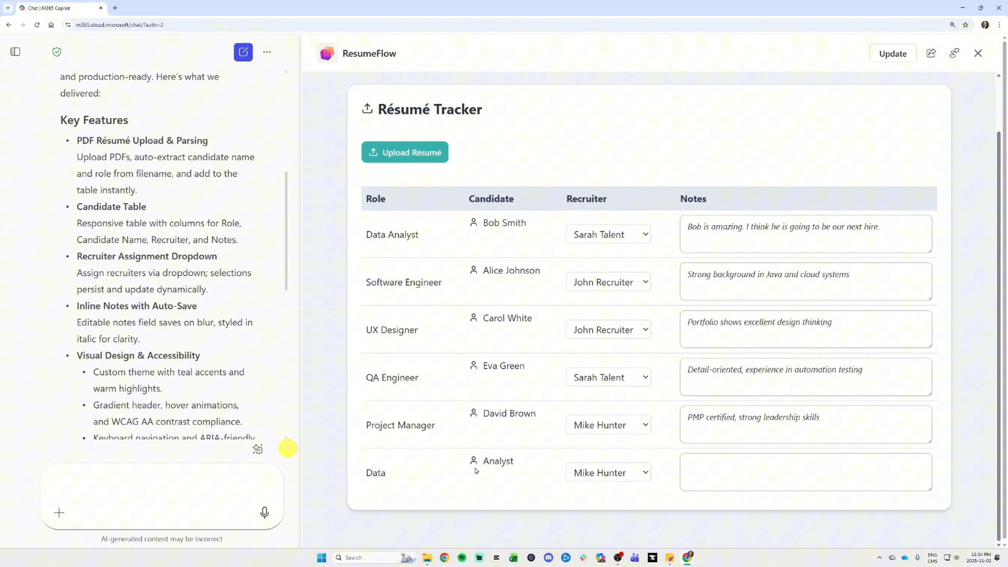
pyautogui.click(804, 472)
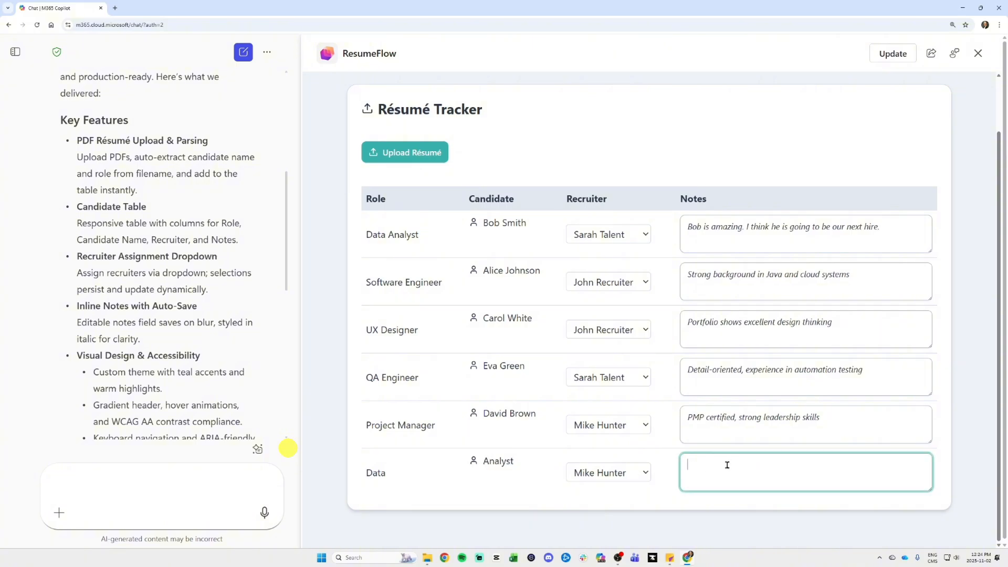
pyautogui.write('This is')
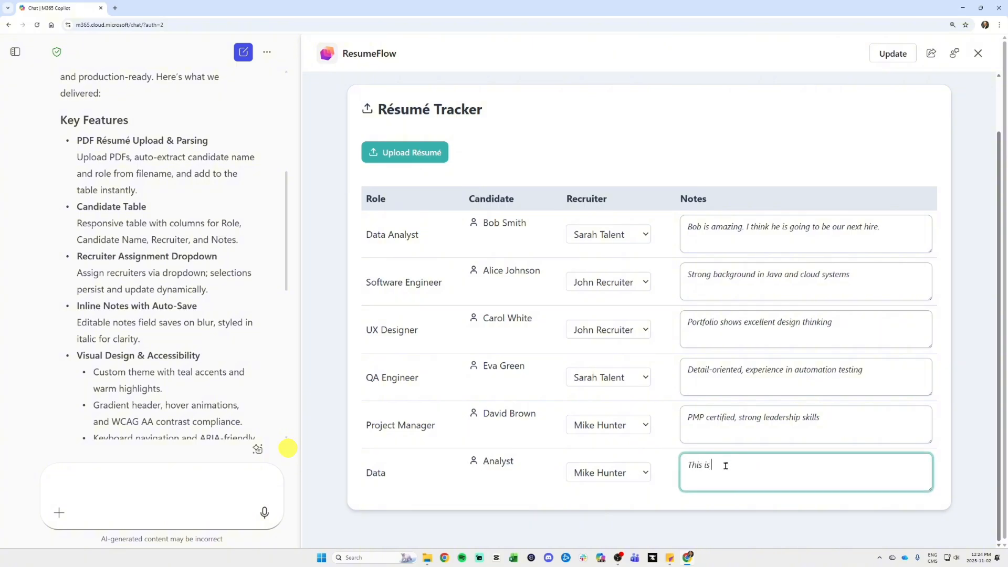
pyautogui.write('Sarah she rocks.')
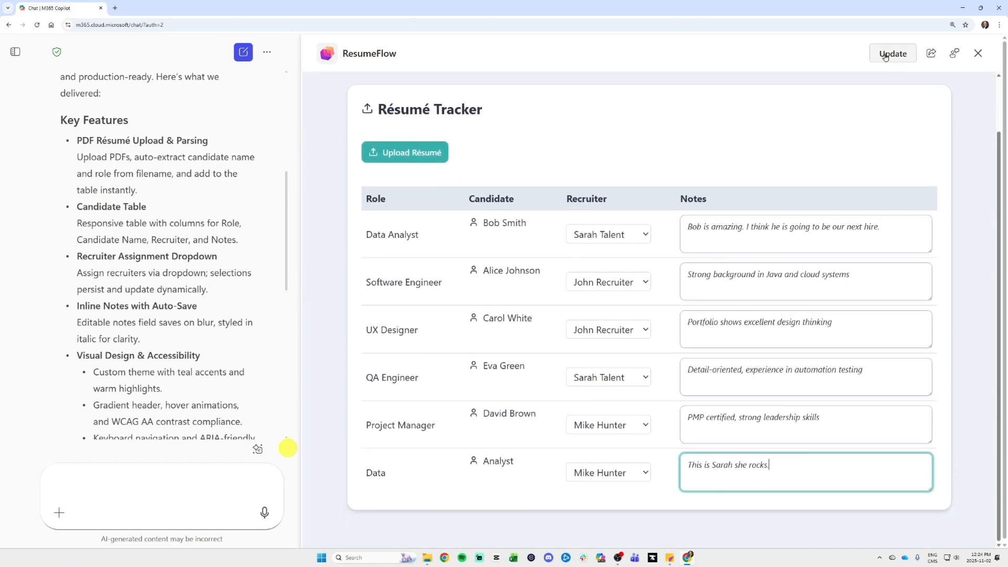
pyautogui.click(893, 54)
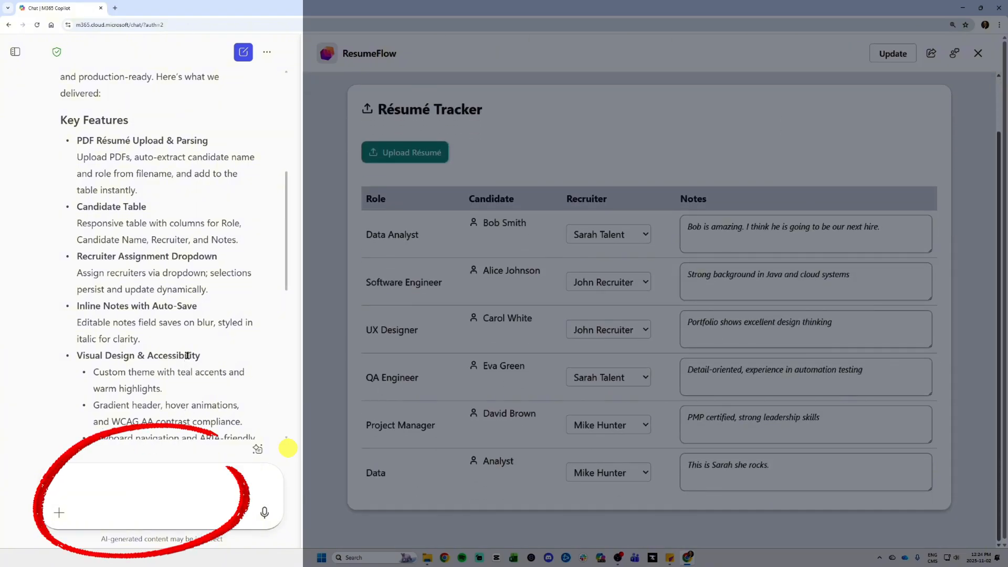
# - Send a chat fix request so uploaded filenames parse roles like 'Data Analyst' and full candidate names
pyautogui.write('i just uploaded this resumé, and it shoed "Role = Data" where it')
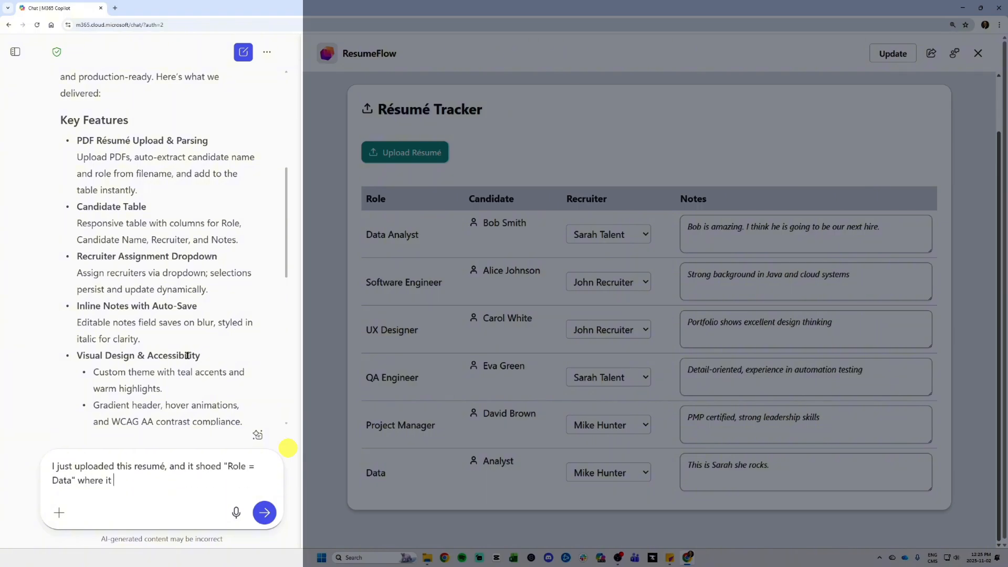
pyautogui.write('should show "Data Analyst" and candidate should be')
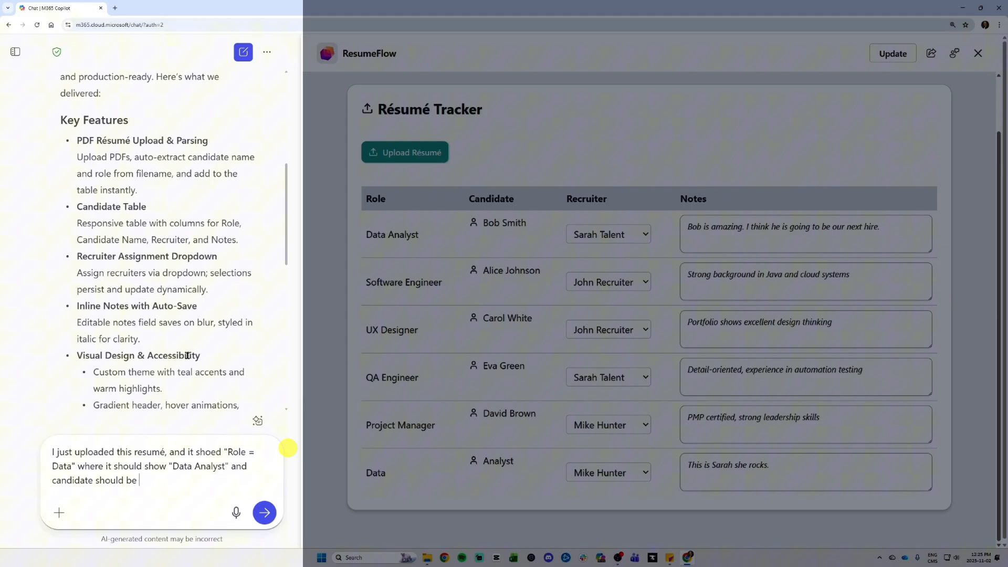
pyautogui.click(265, 512)
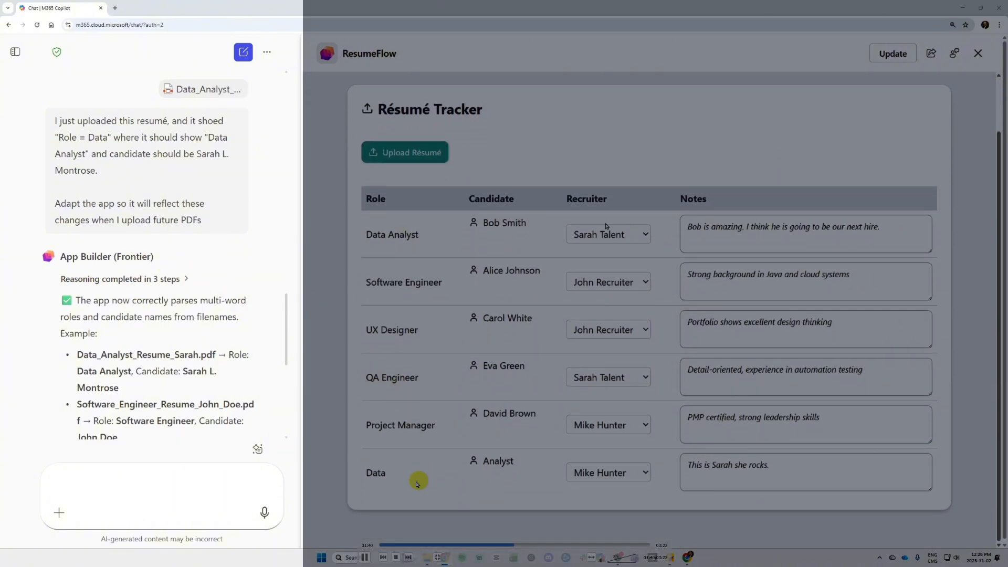
pyautogui.moveTo(519, 411)
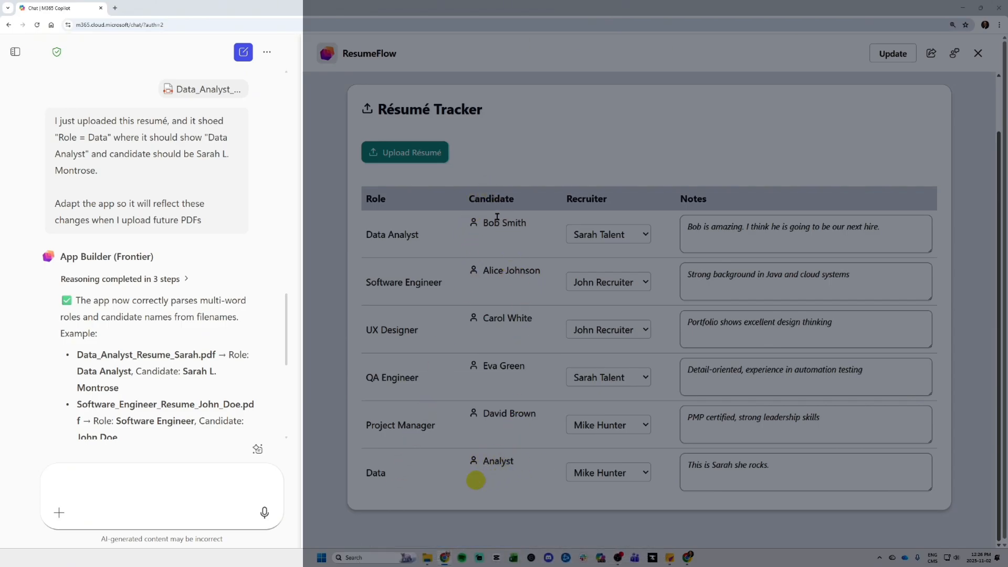
pyautogui.moveTo(405, 153)
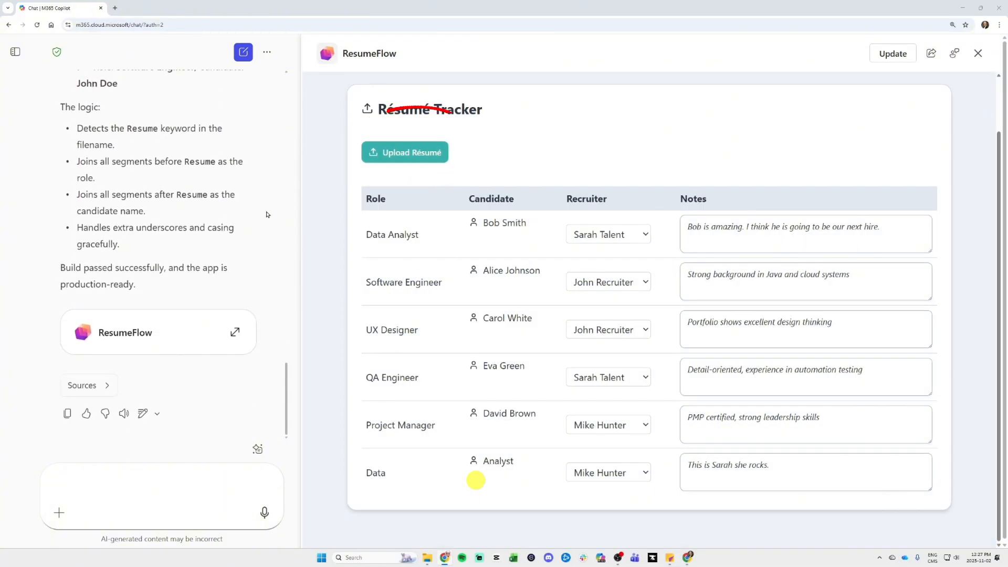
# - Upload Data_Analyst_Resume_Kevin.pdf so a new row shows role Data Analyst and candidate Kevin
pyautogui.click(406, 152)
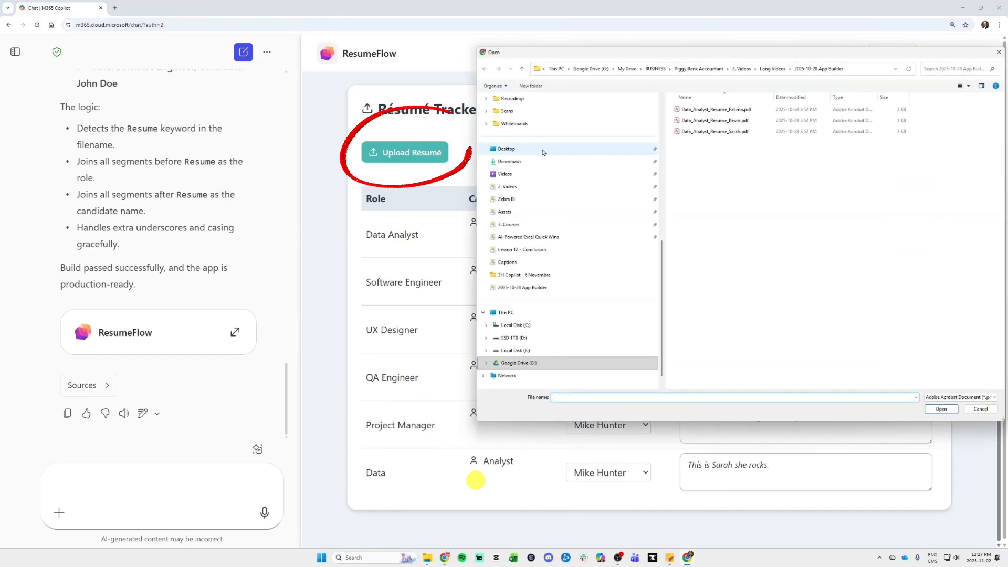
pyautogui.click(979, 409)
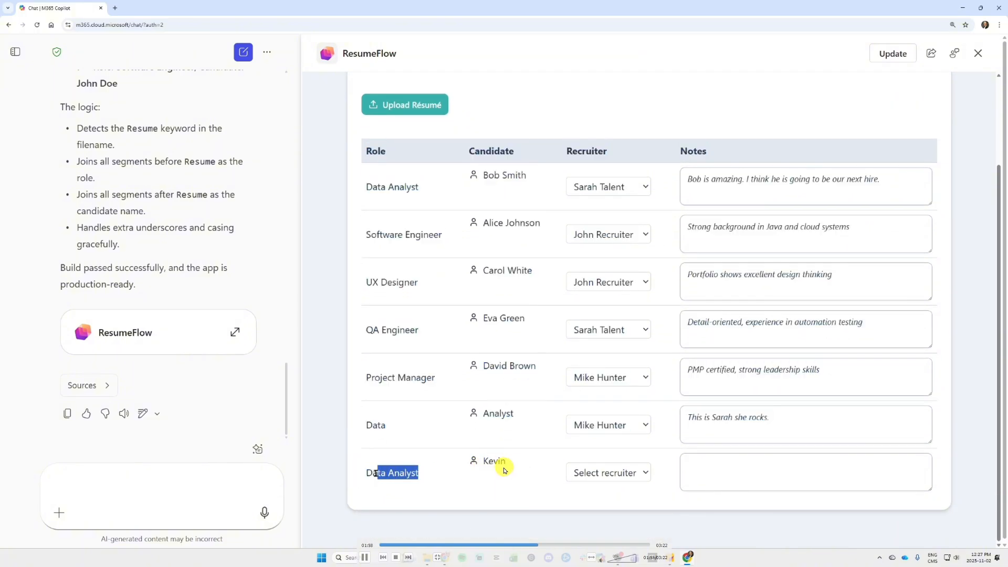
pyautogui.click(608, 473)
pyautogui.write('Could we add a column that would be "Click here to see résumé" or just a PDF icon')
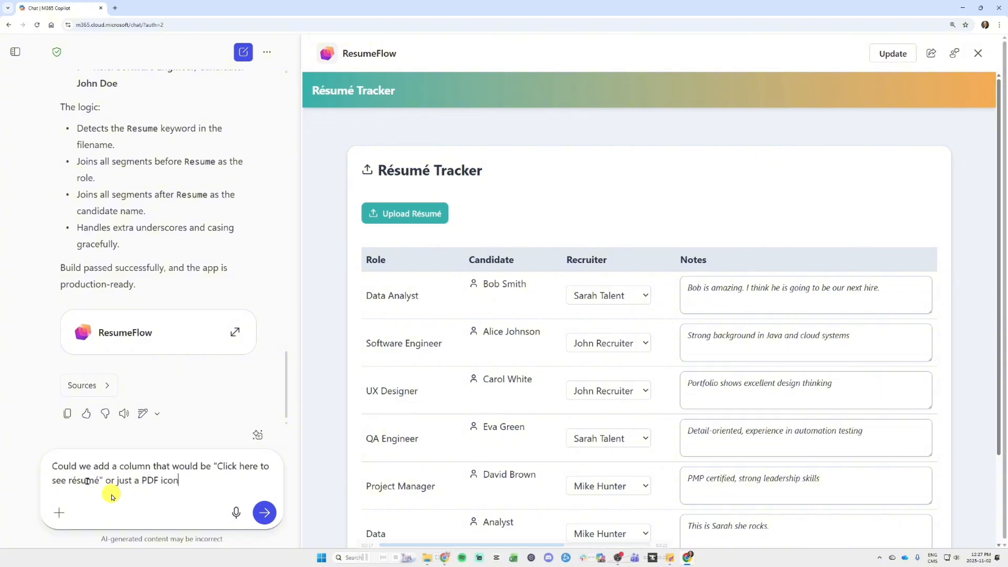
# - Request a Résumé column with a PDF icon linking each row to its uploaded document
pyautogui.write(', and it would lik')
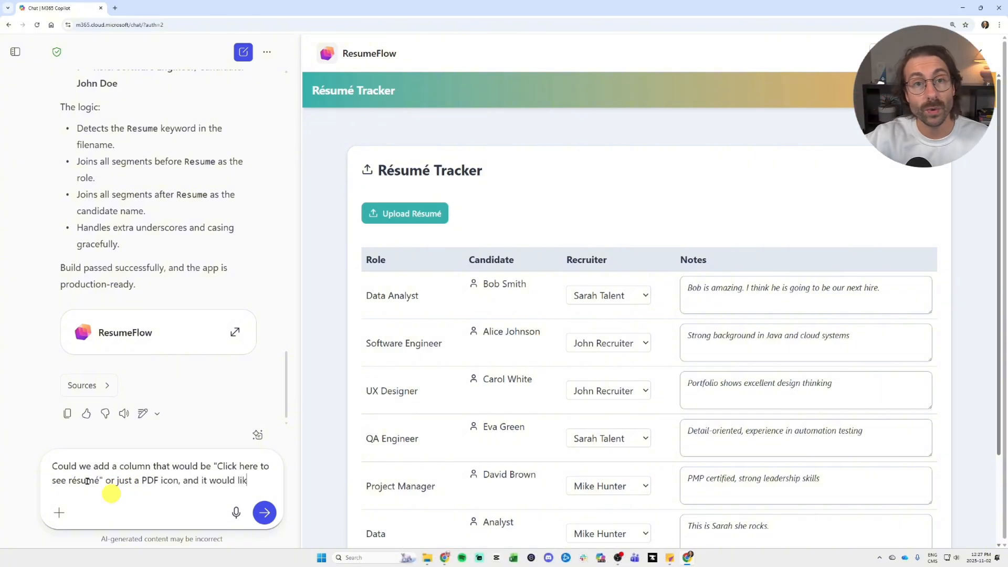
pyautogui.write('link to a document (the résumé that we upload?')
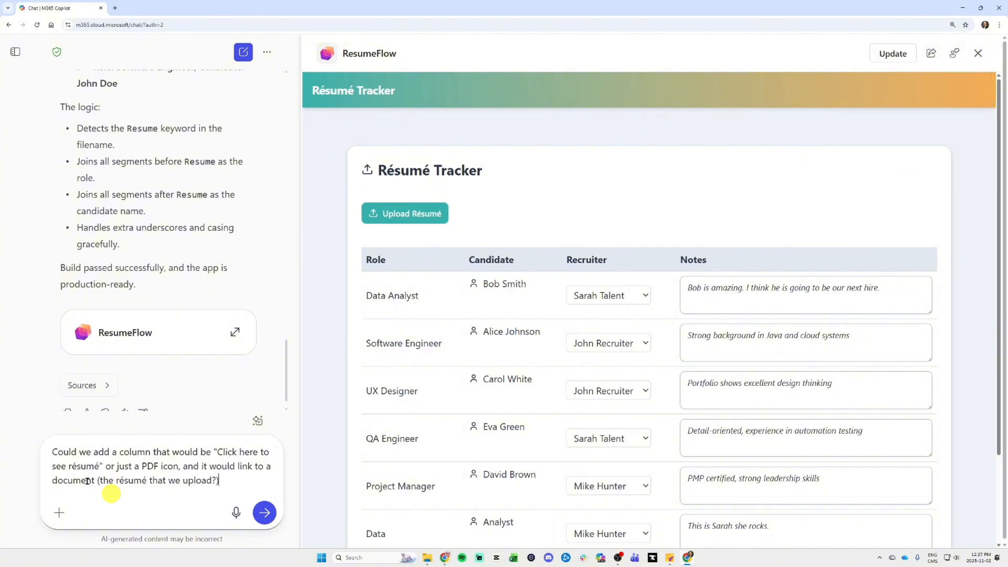
pyautogui.click(263, 513)
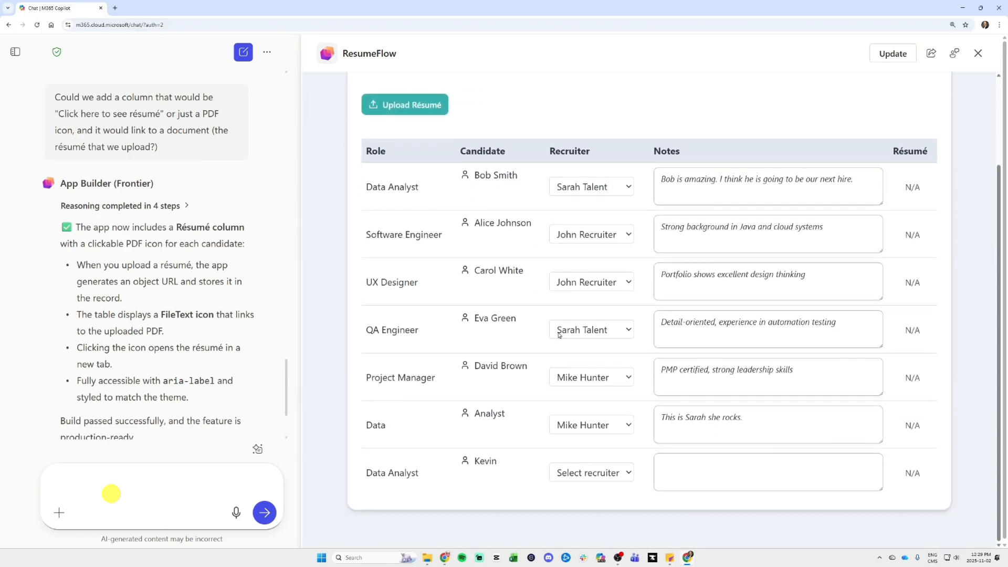
# - Set Kevin's recruiter to John Recruiter and report the 'failed to upload résumé' error in chat
pyautogui.click(590, 473)
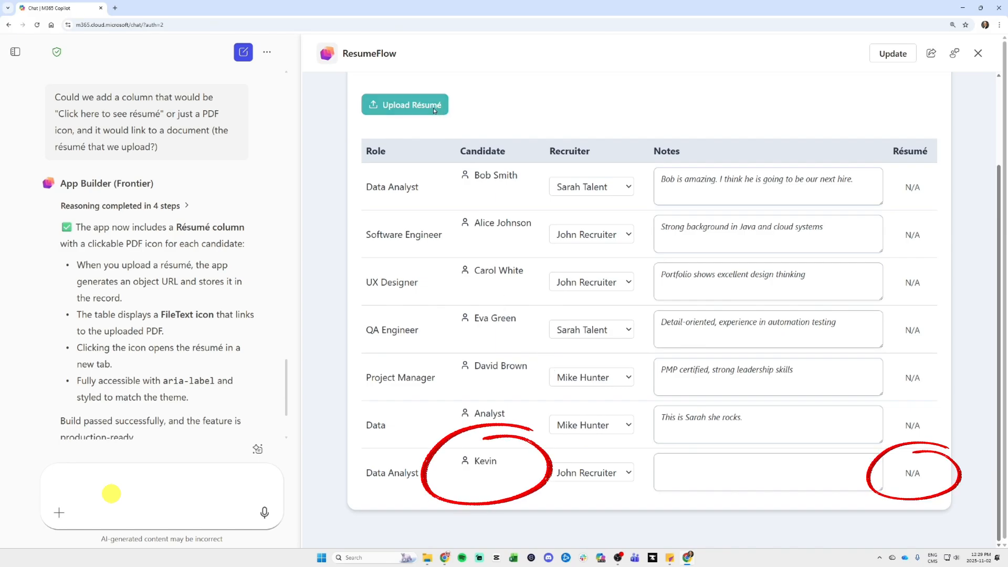
pyautogui.write('It doesnt work,')
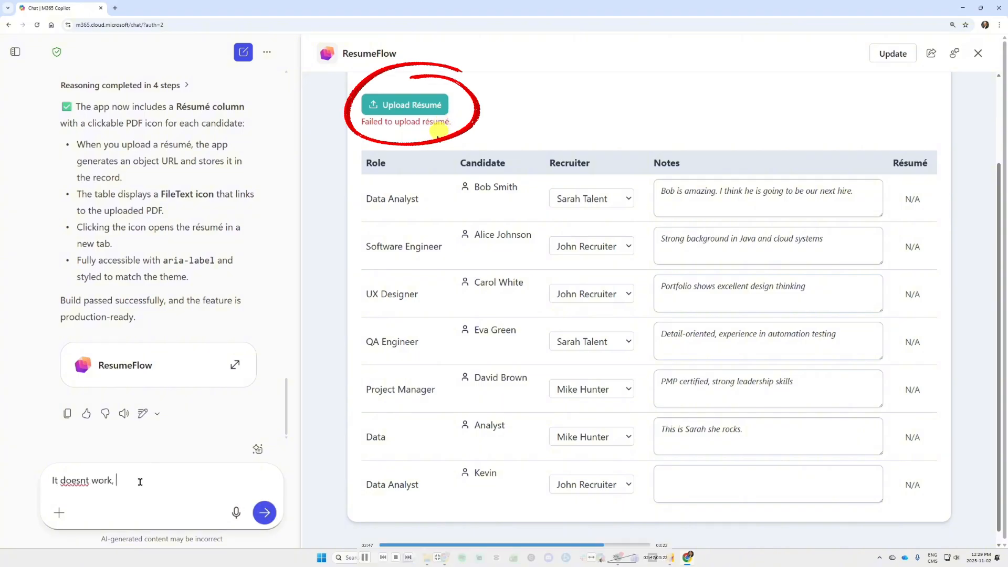
pyautogui.click(264, 512)
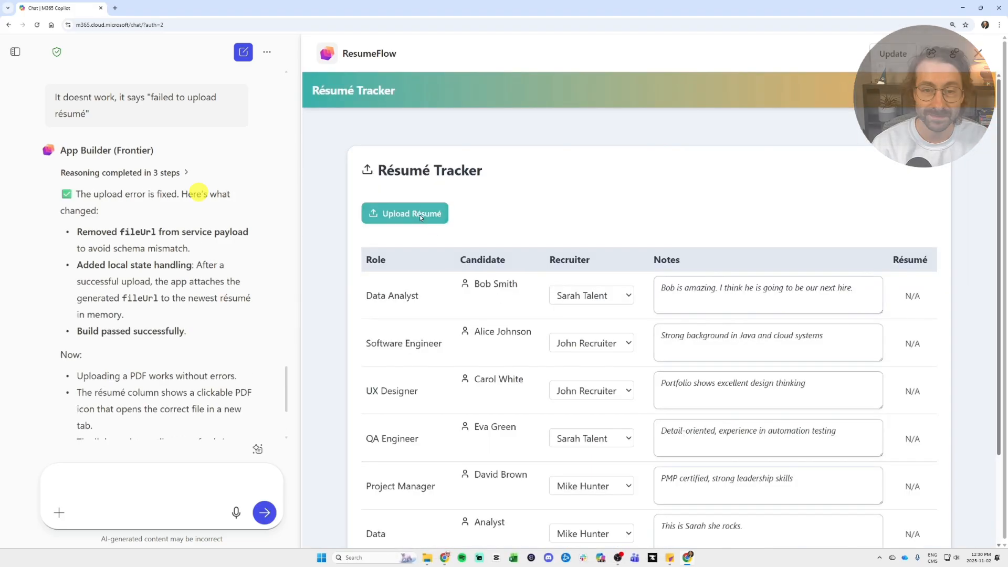
# - Upload Fatima's résumé, assign her John Recruiter, and open her PDF from the Résumé column
pyautogui.click(406, 214)
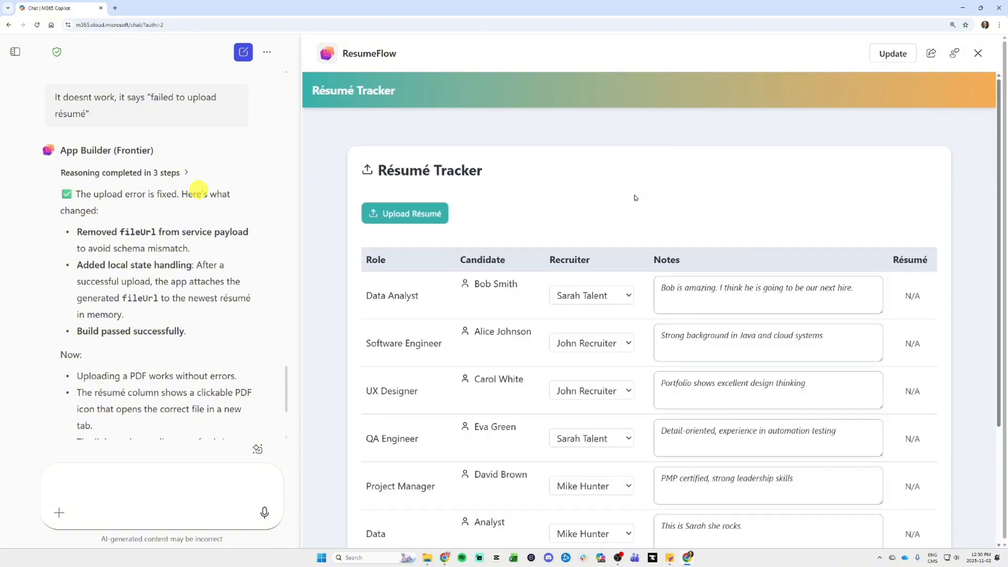
pyautogui.scroll(-3)
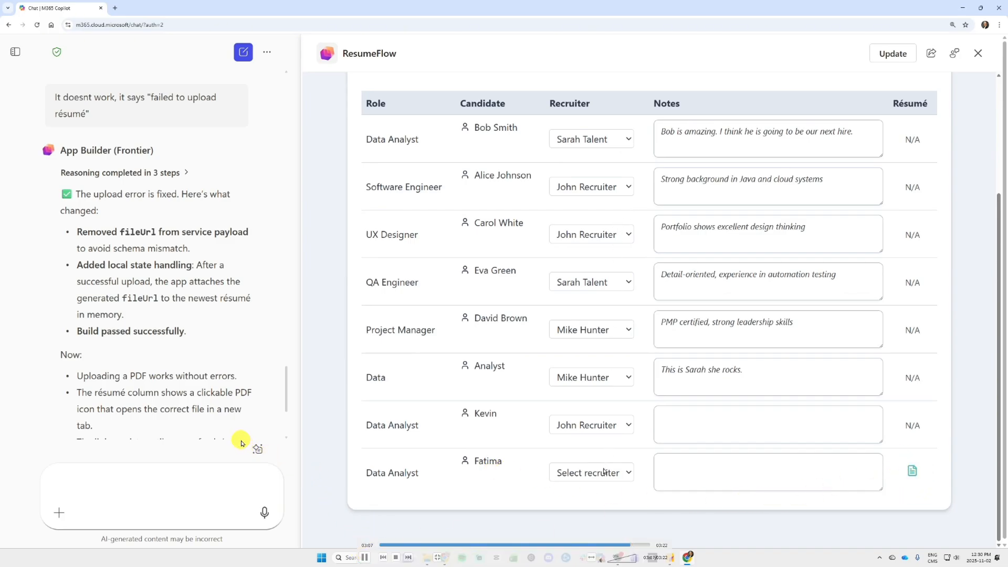
pyautogui.click(590, 473)
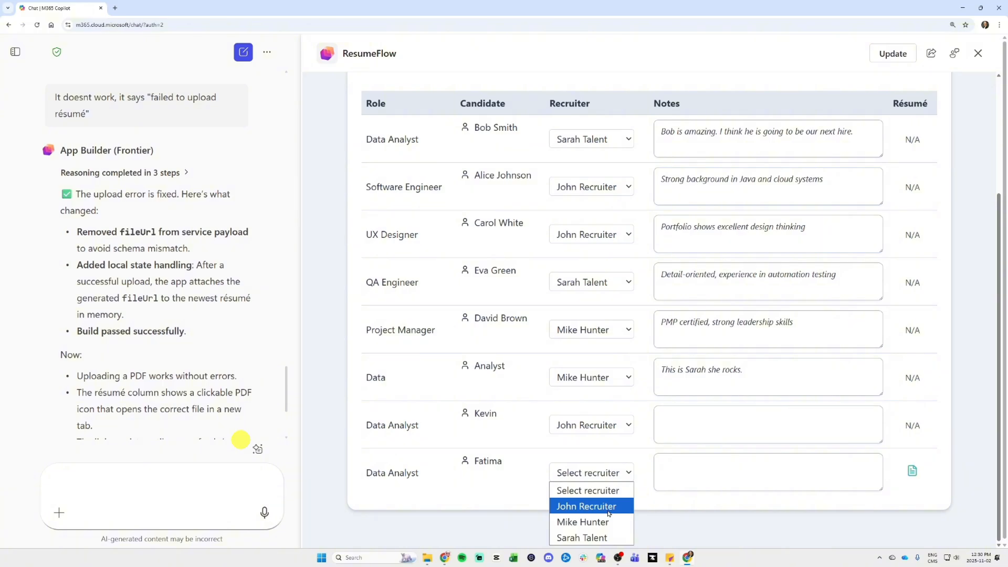
pyautogui.click(585, 507)
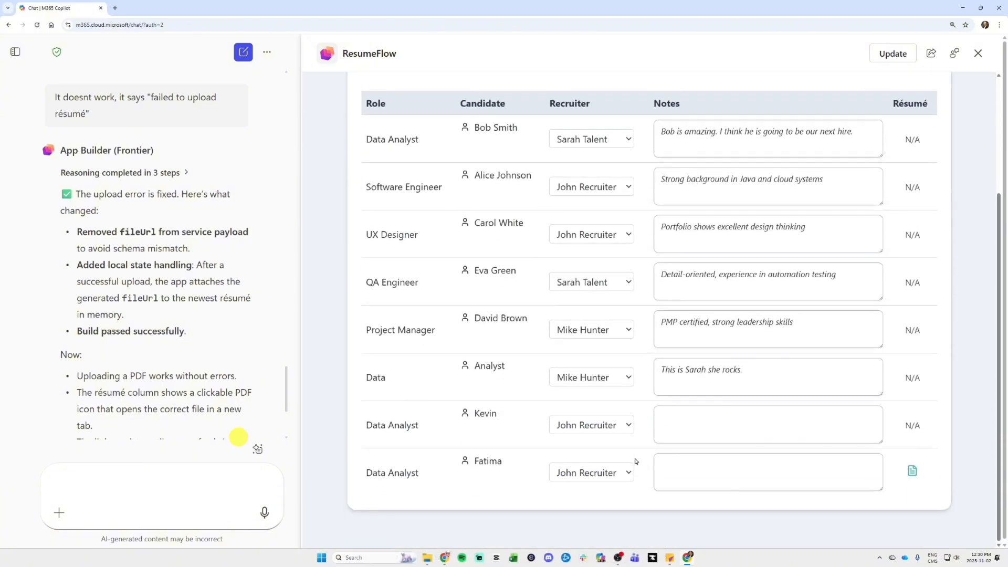
pyautogui.click(912, 471)
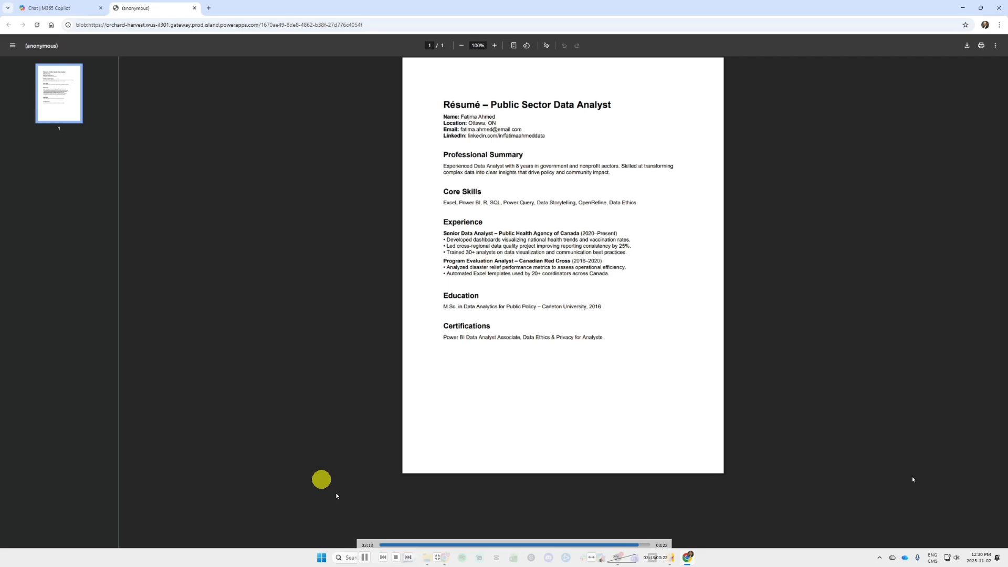